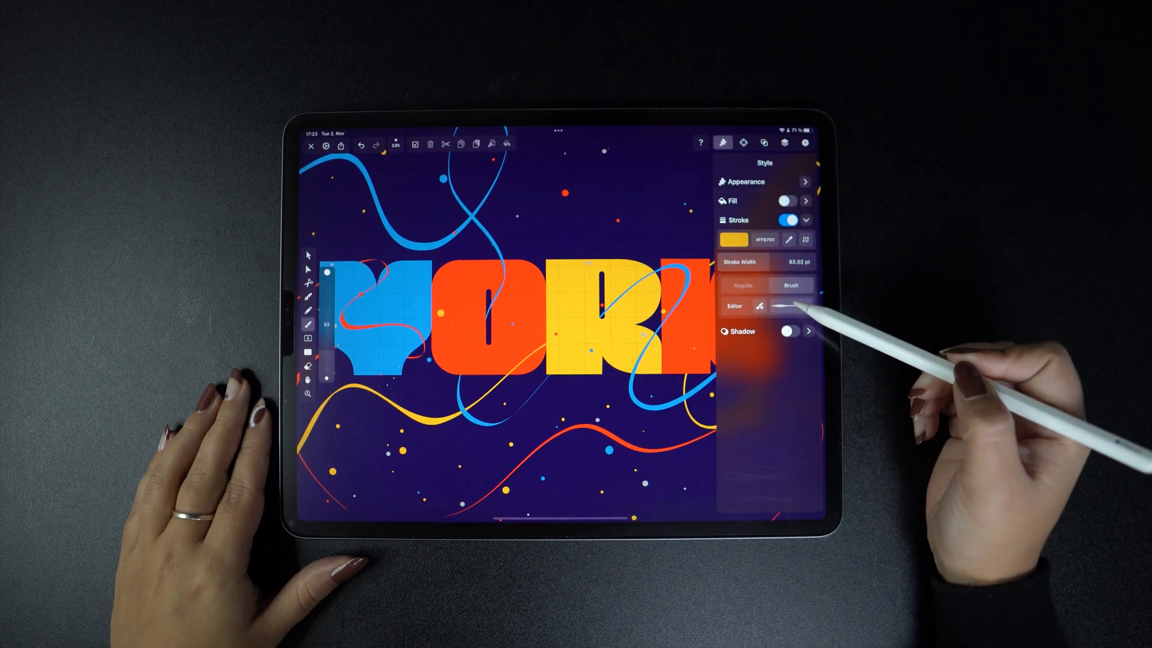
- Switch the thick yellow curve's stroke to Brush and apply a preset tapered brush profile
left_click(764, 307)
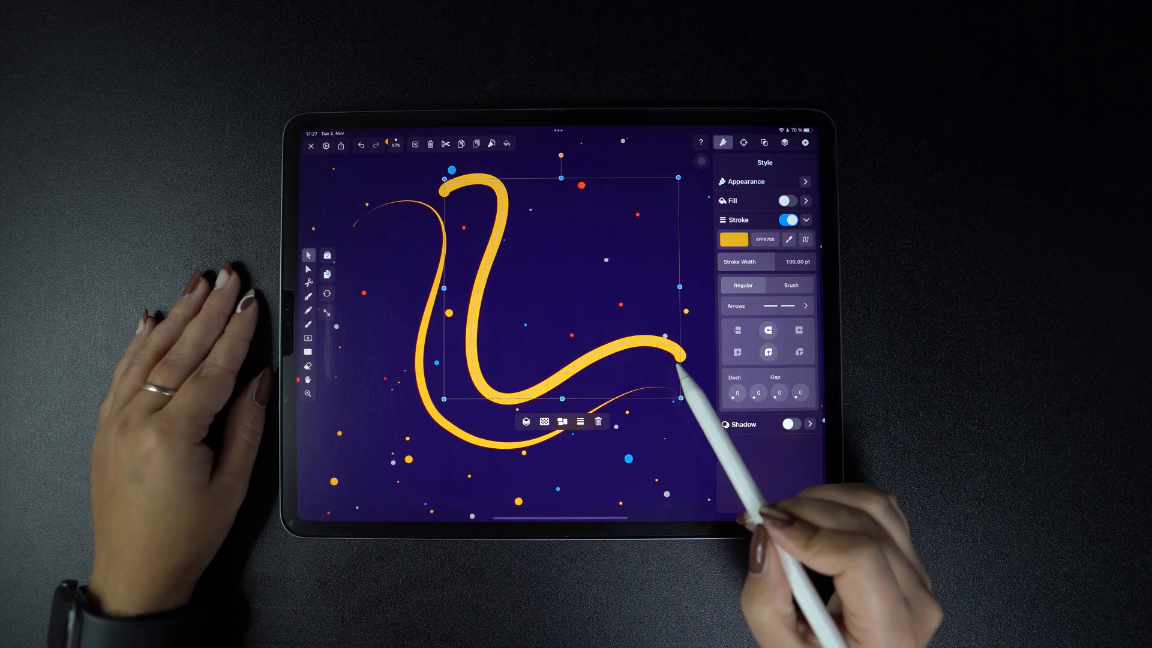
left_click(791, 285)
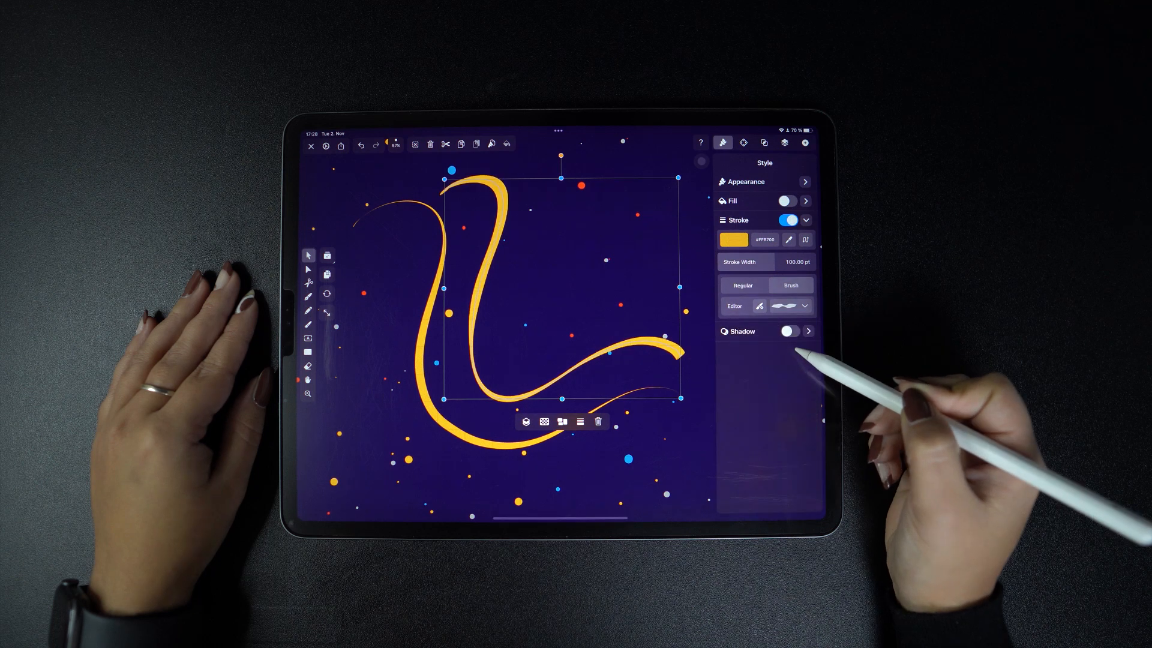
left_click(788, 305)
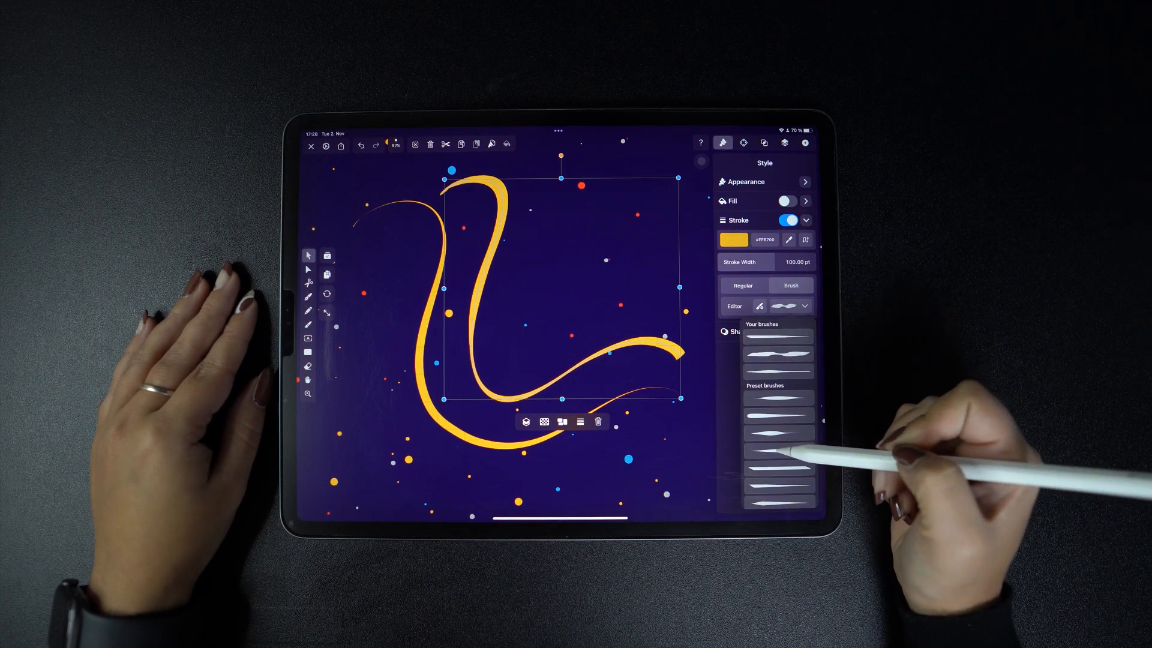
left_click(790, 306)
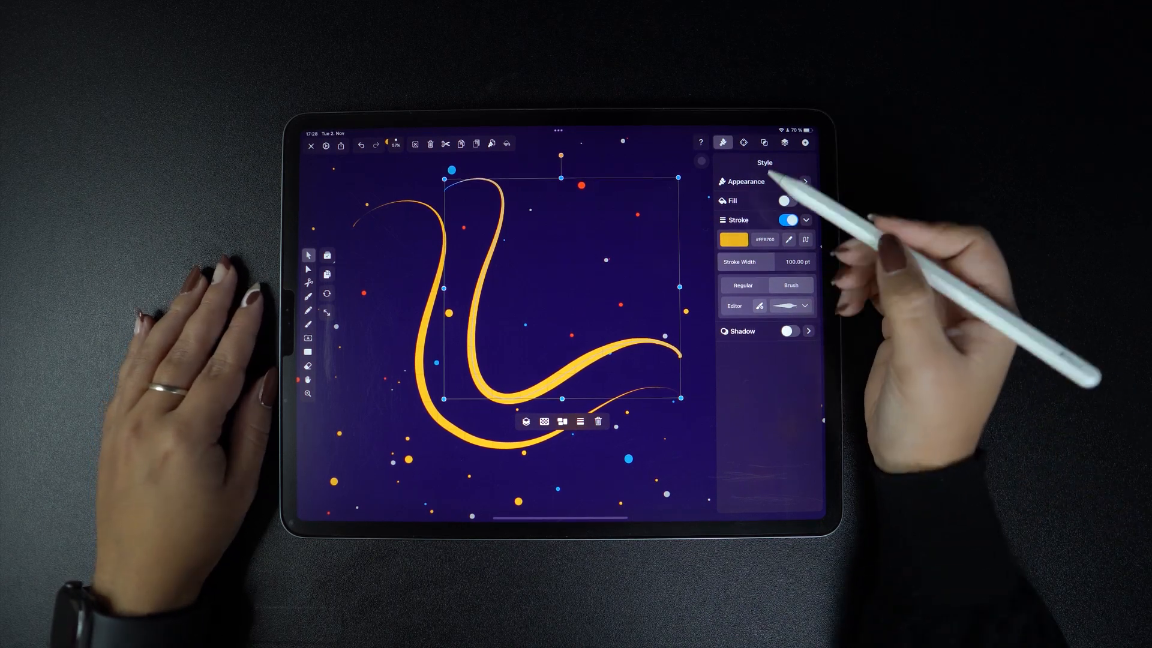
left_click(732, 239)
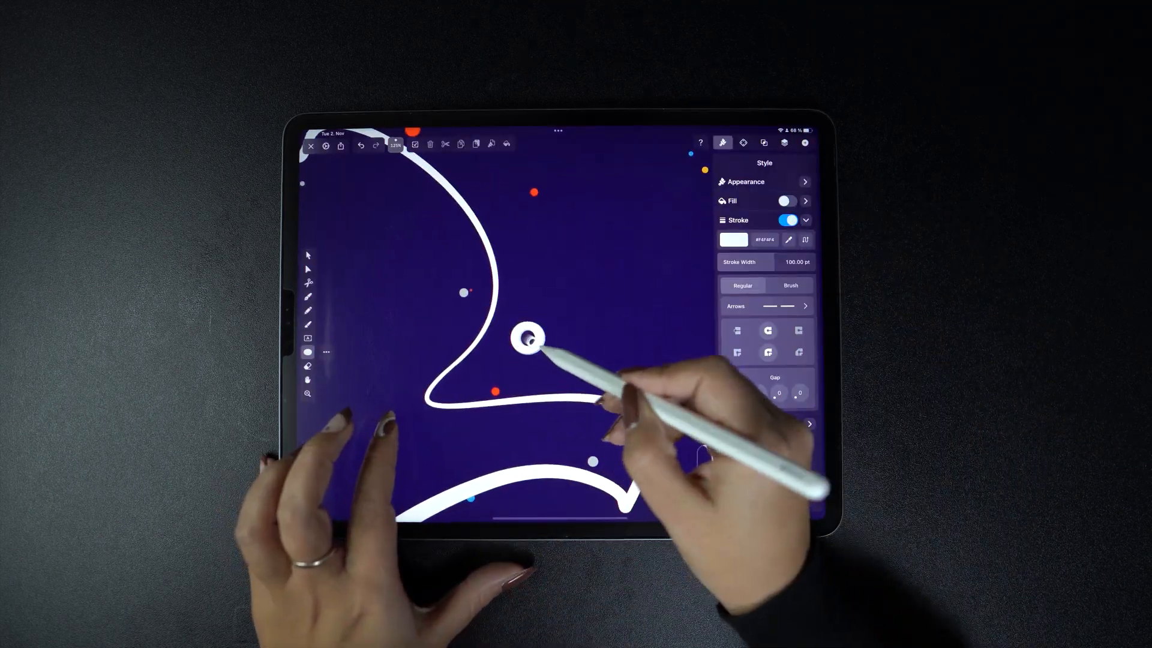
- Draw a small white ring with a brush-profile stroke and drag a copy lower along the path
left_click(527, 339)
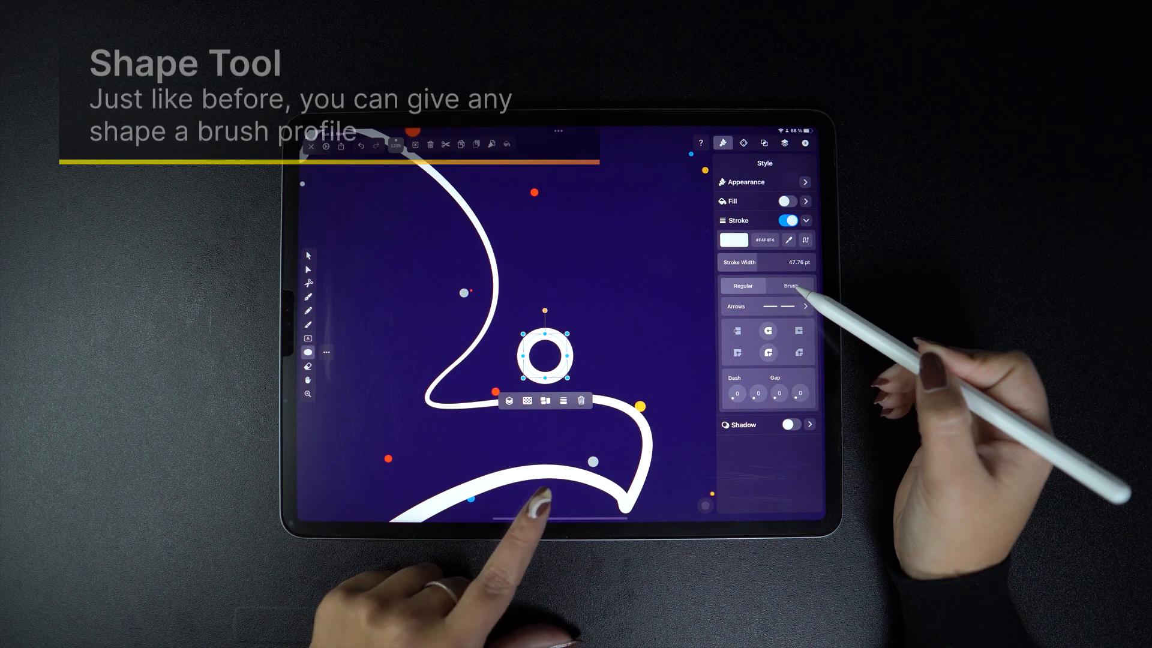
left_click(789, 285)
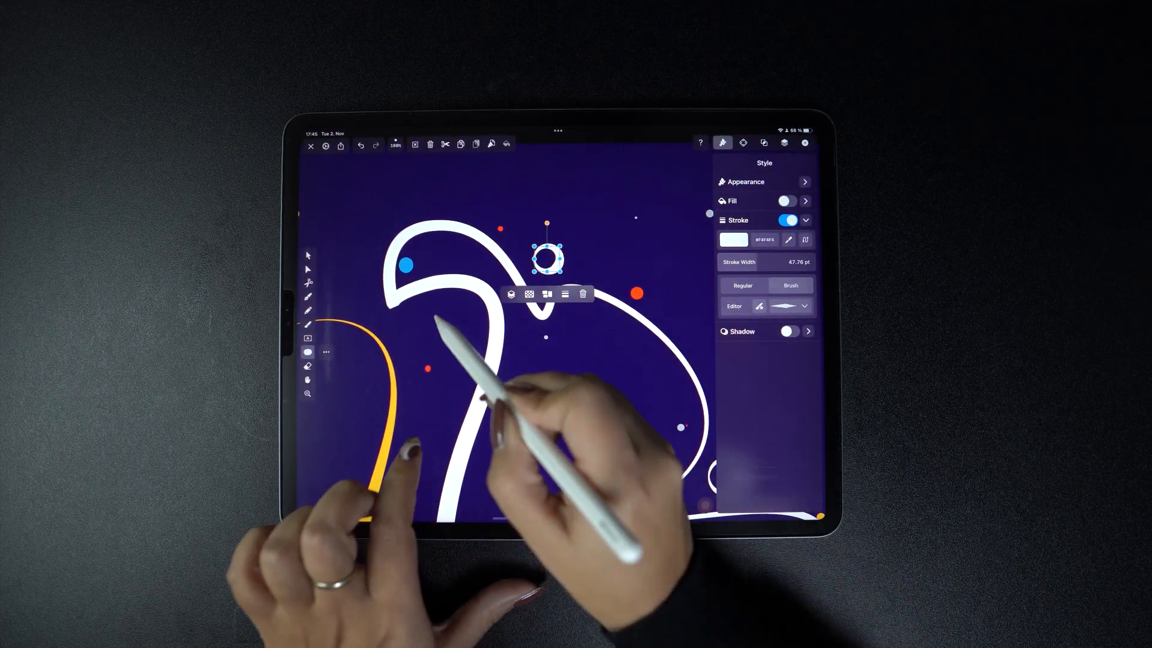
left_click_drag(547, 256, 447, 326)
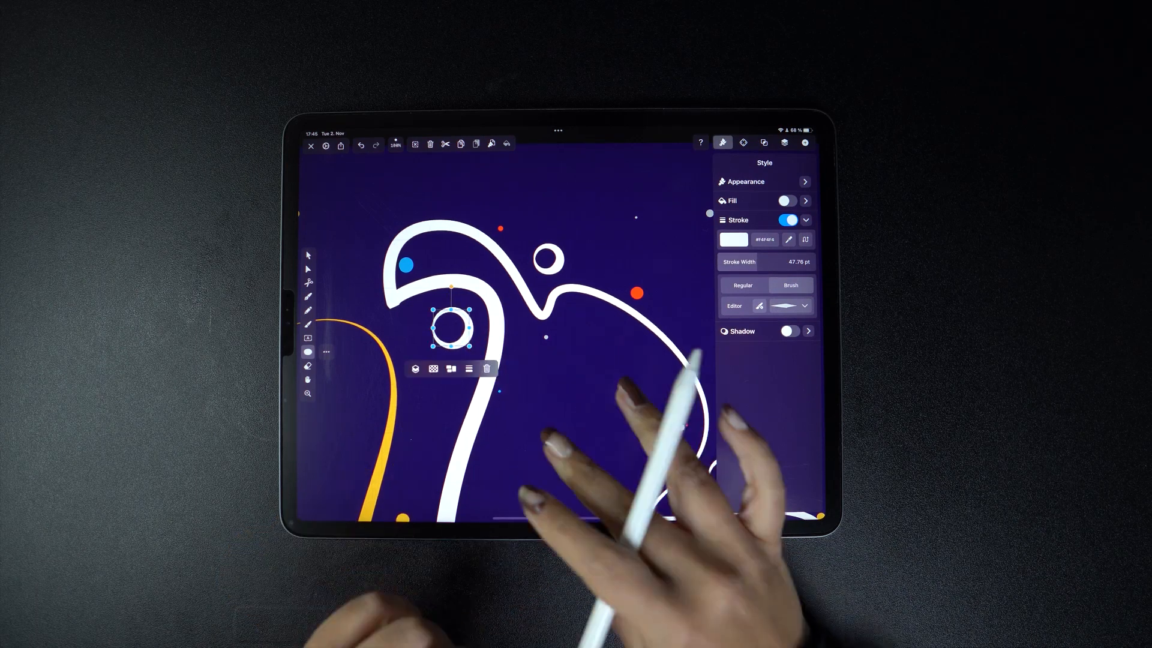